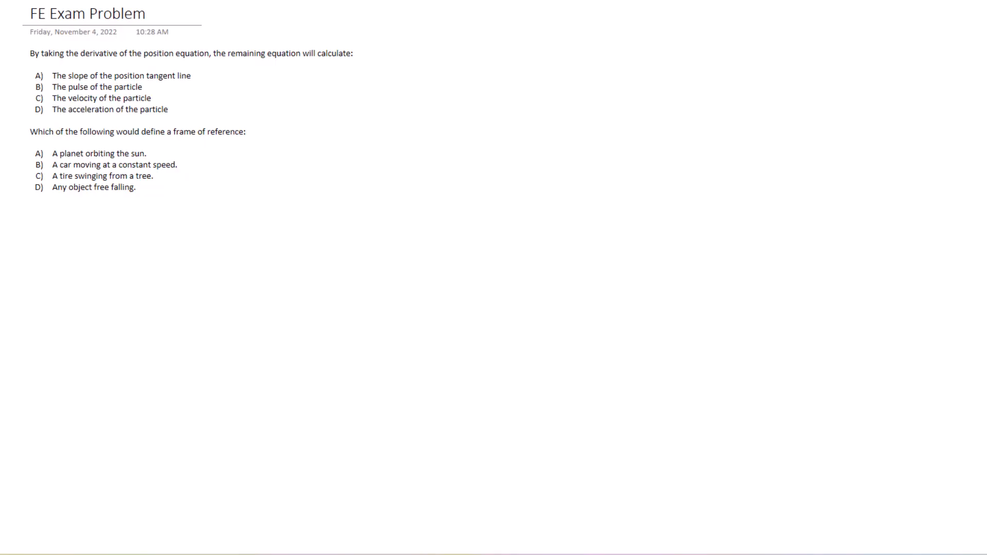
{"action": "mouse_move", "coordinate": [459, 58]}
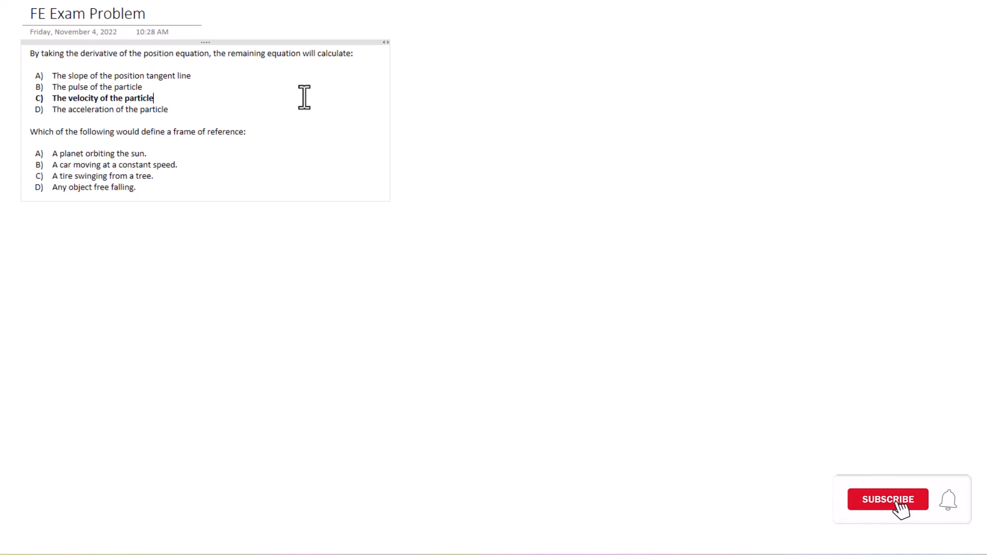
{"action": "left_click", "coordinate": [889, 500]}
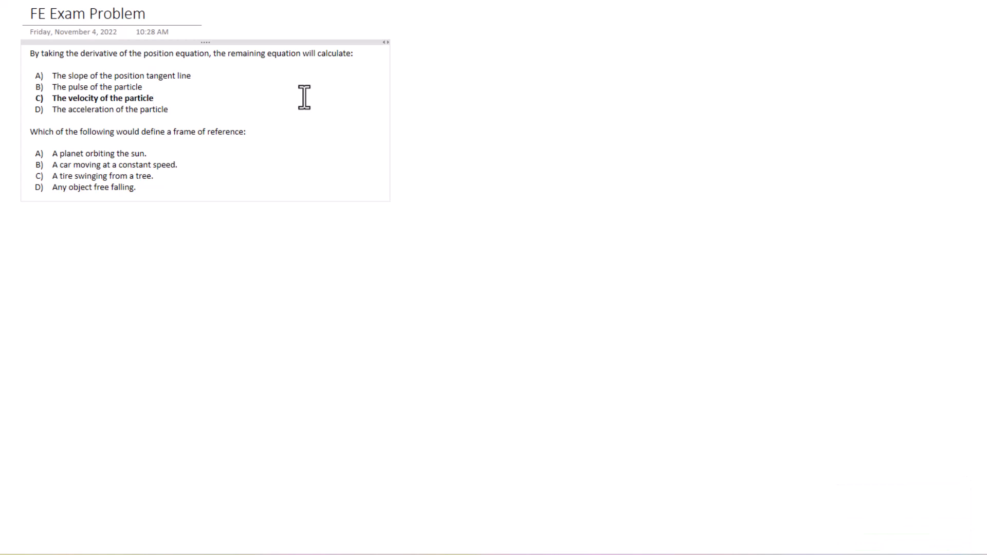
{"action": "left_click", "coordinate": [154, 98]}
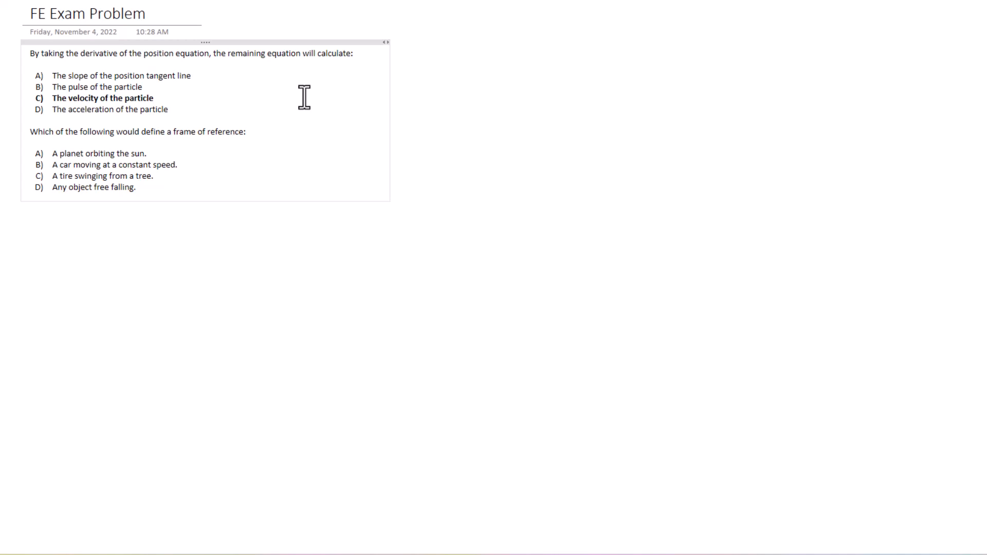
{"action": "left_click", "coordinate": [156, 99]}
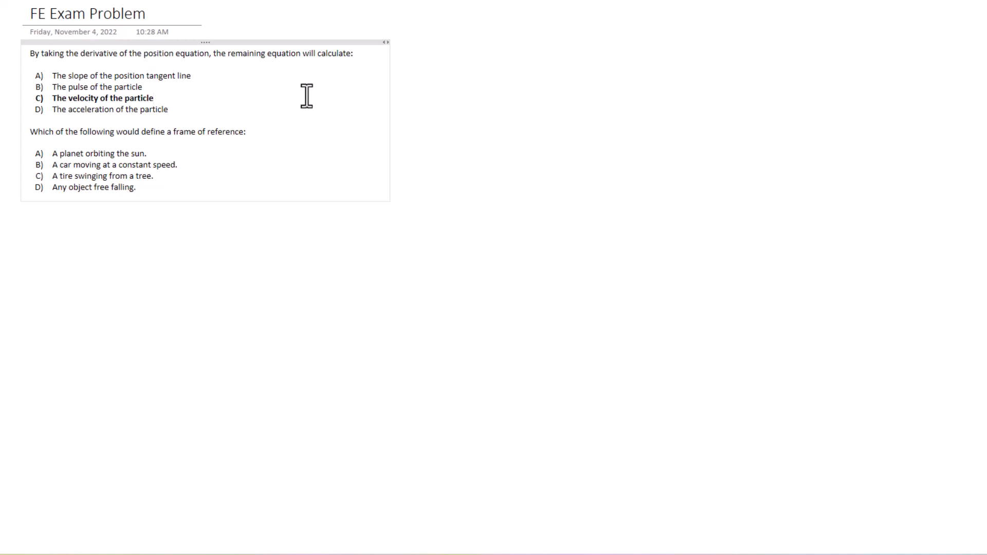
{"action": "left_click", "coordinate": [156, 98]}
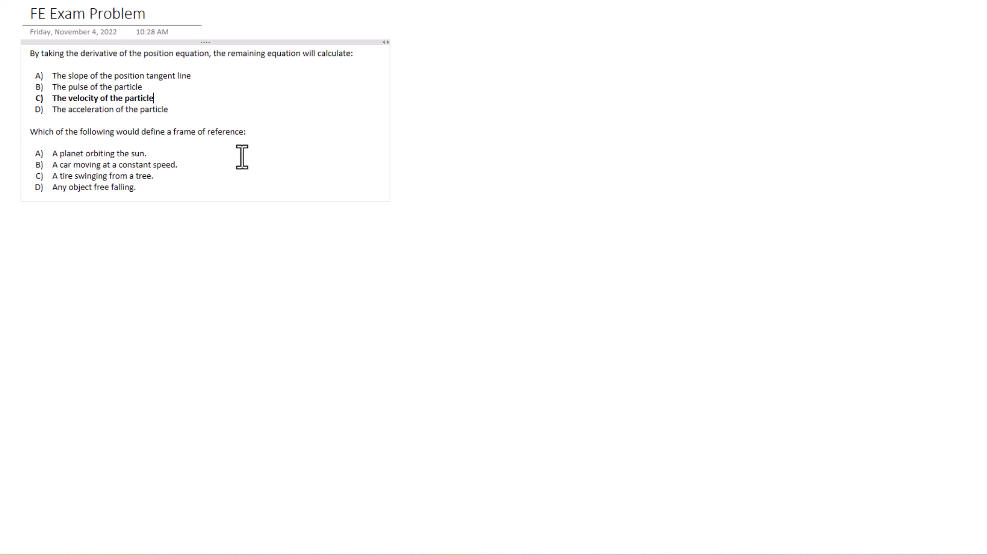
Bold the second question's answer line "B) A car moving at a constant speed."
{"action": "double_click", "coordinate": [112, 165]}
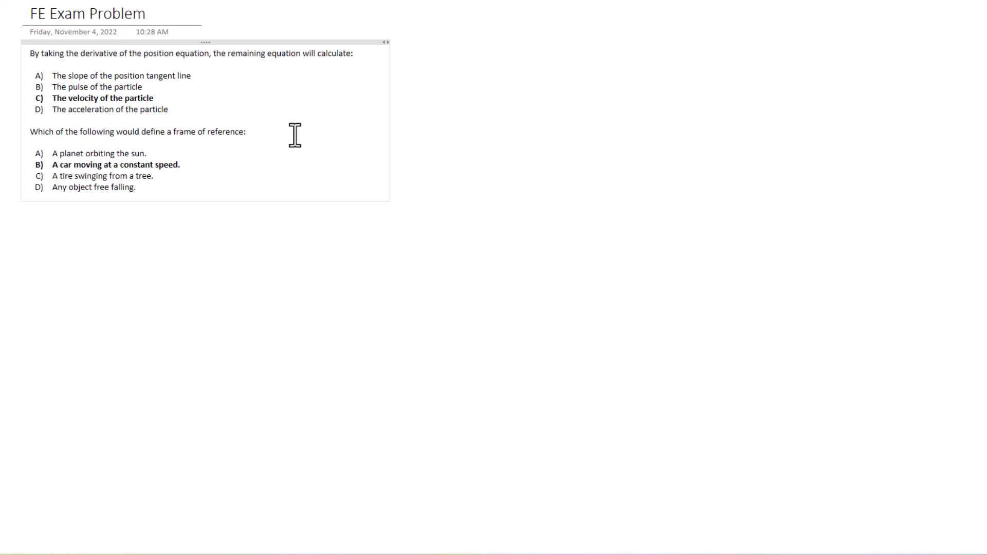
{"action": "left_click", "coordinate": [247, 132]}
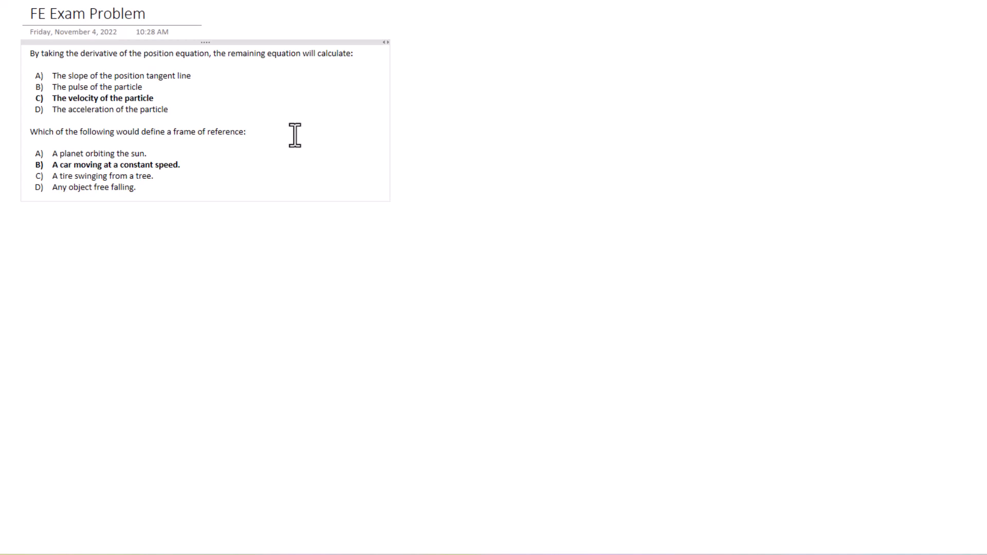
{"action": "left_click", "coordinate": [247, 131]}
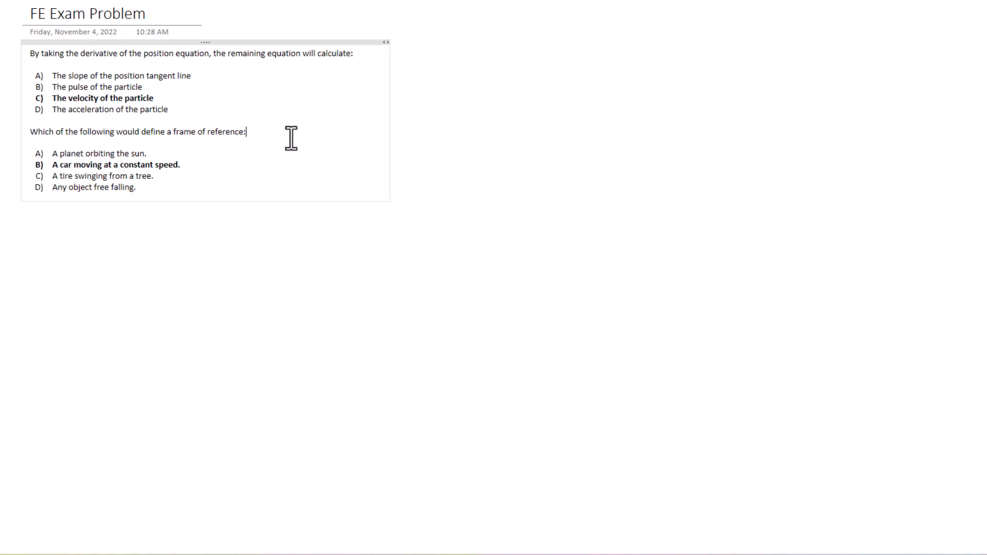